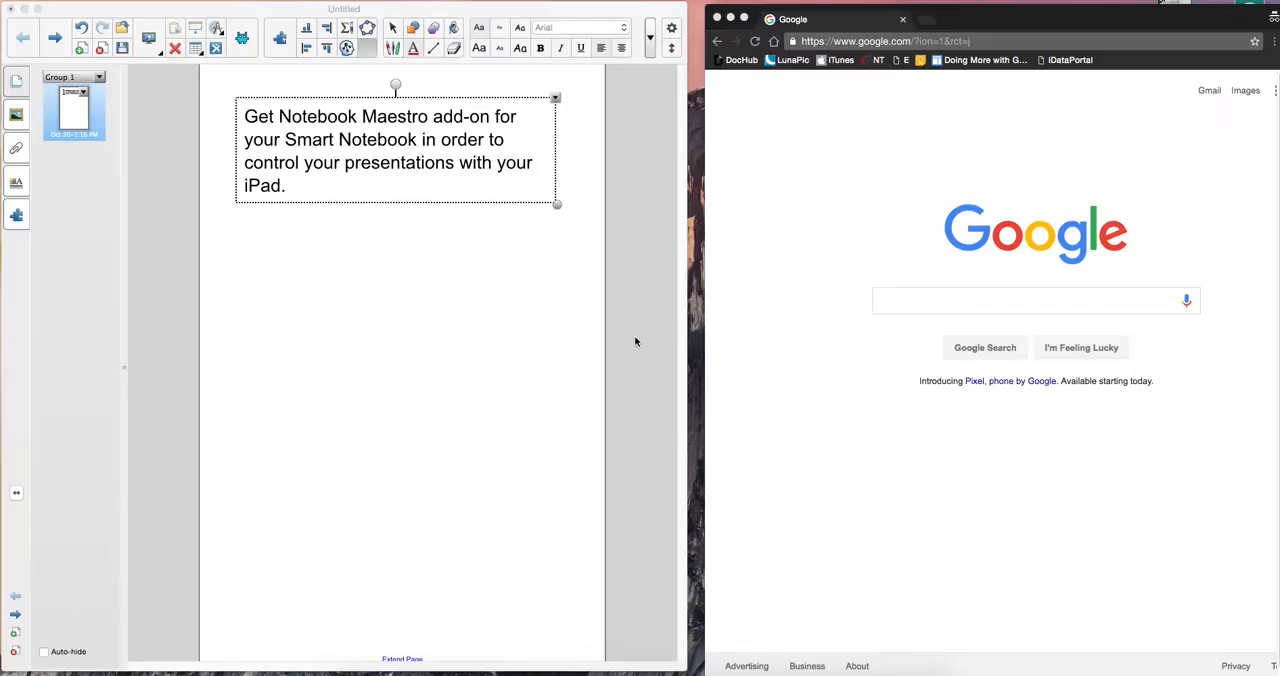
mouse_move(116, 80)
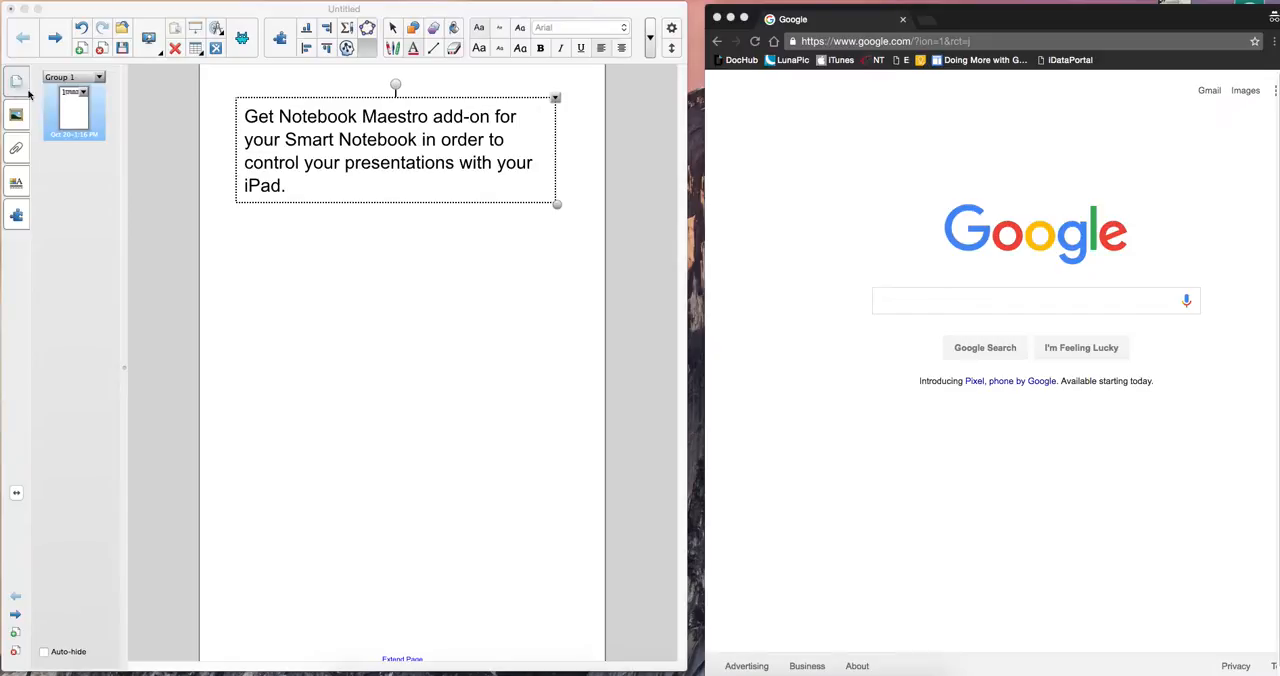
Show the Add-ons panel listing SMART response, Image Web Search, YouTube and Activity Builder.
click(16, 214)
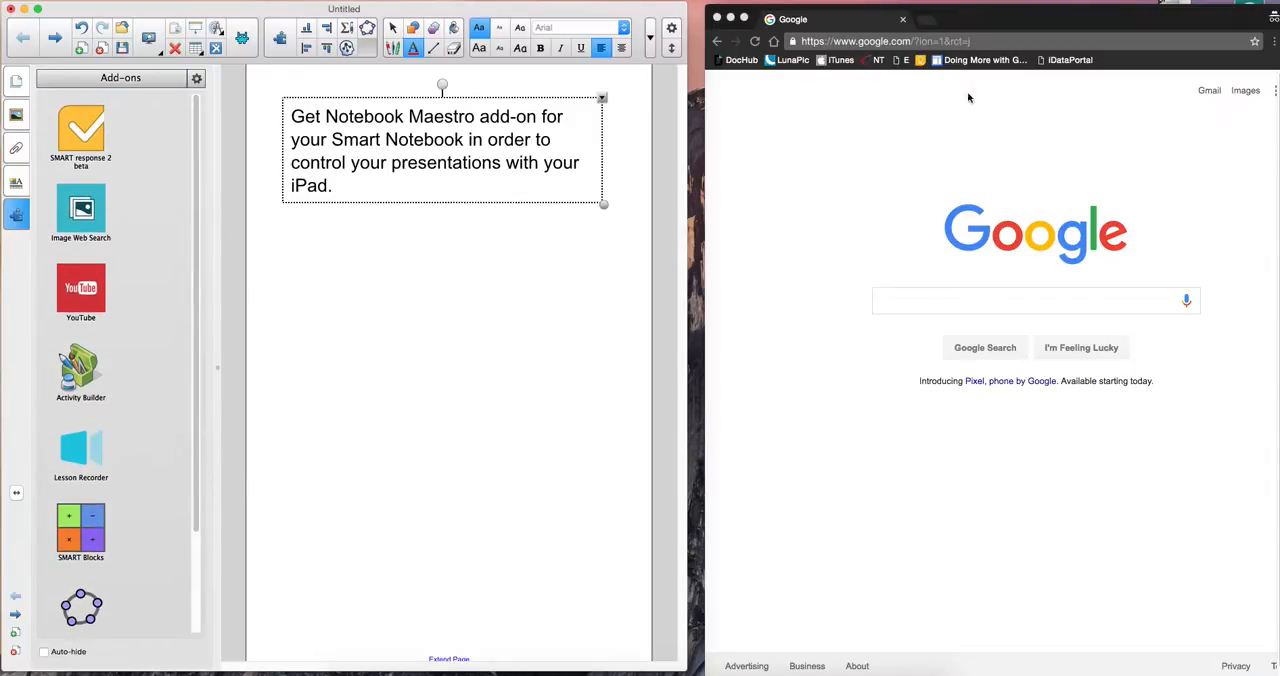
Search Google for "notebook maestro download" and pick the SMART Technologies result.
click(1036, 300)
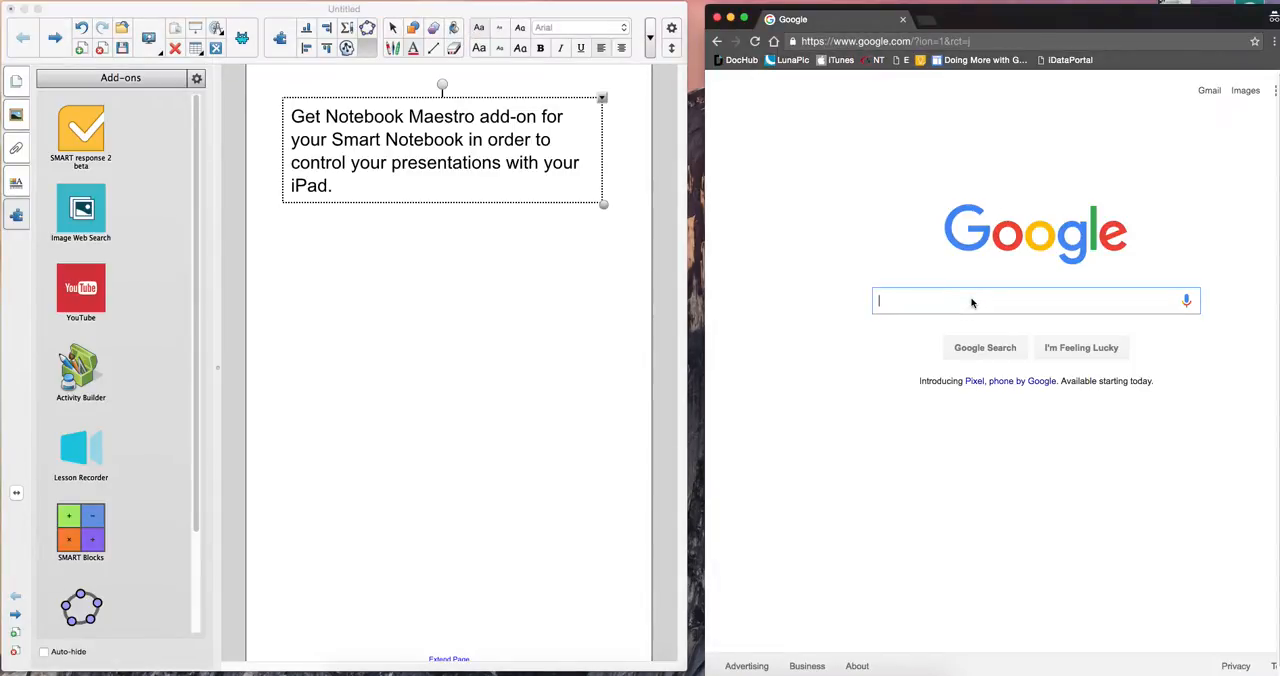
text(notebook maestro download)
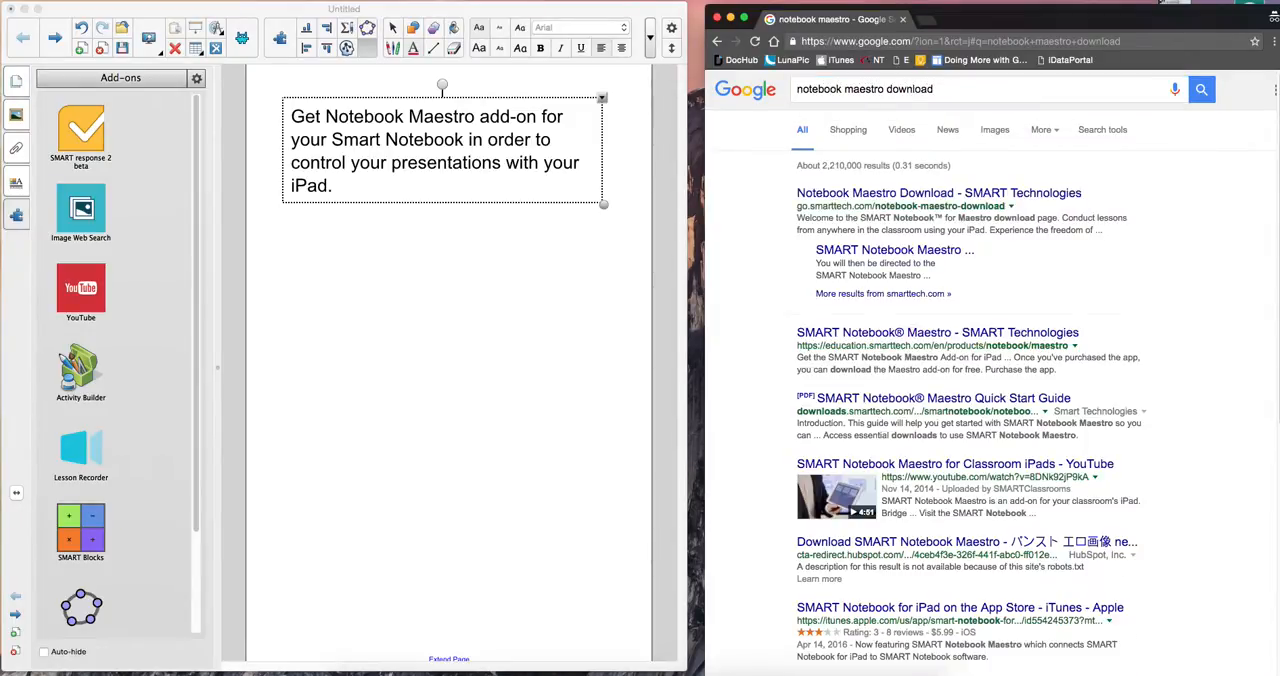
click(936, 192)
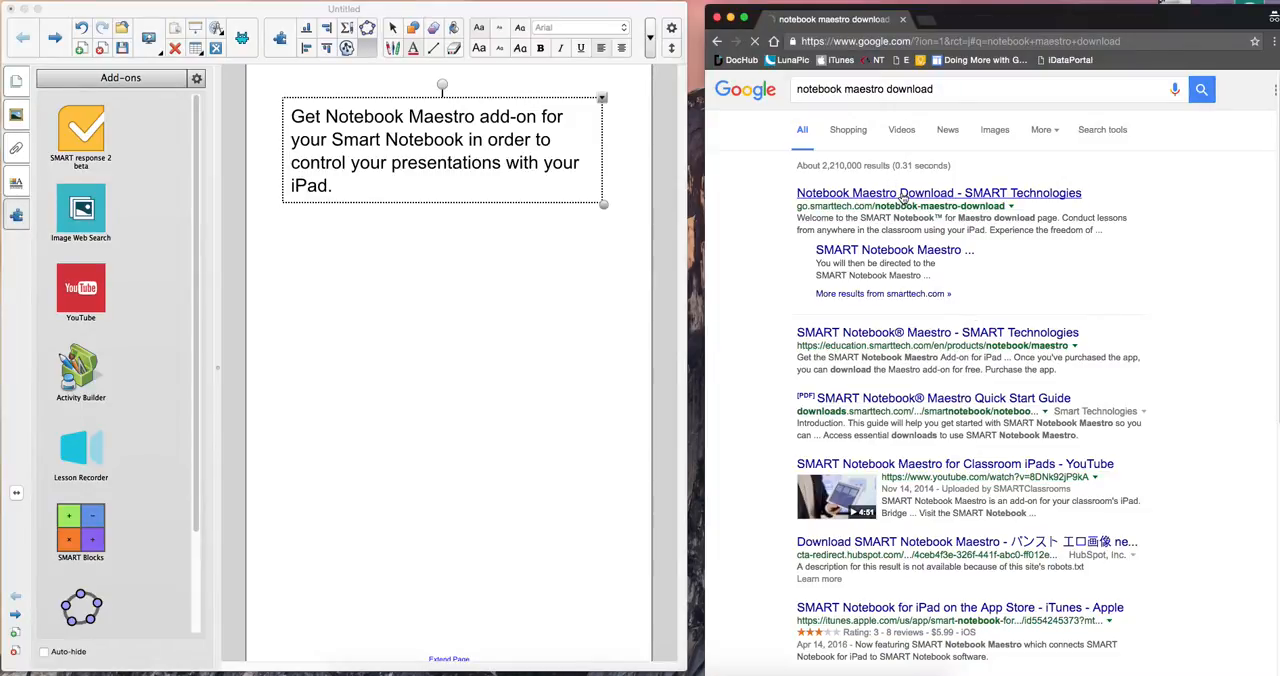
Reach the Notebook Maestro download registration form via Download SMART Notebook Maestro.
click(938, 192)
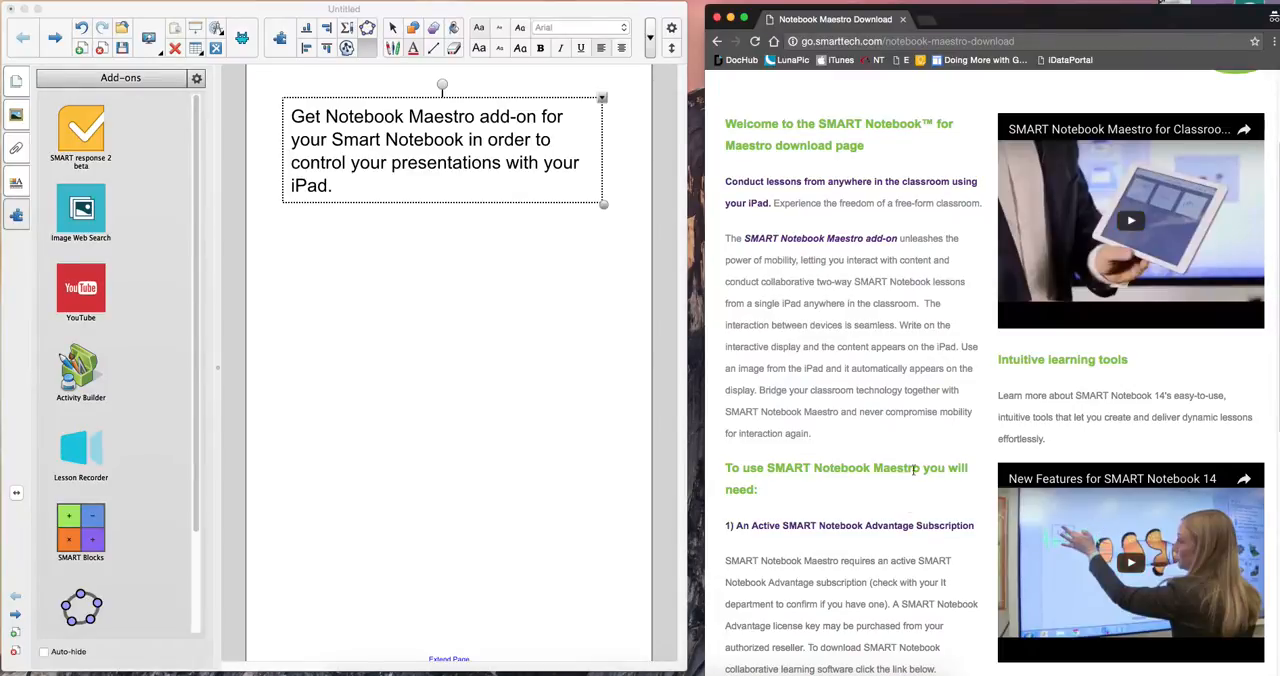
scroll(down, 3)
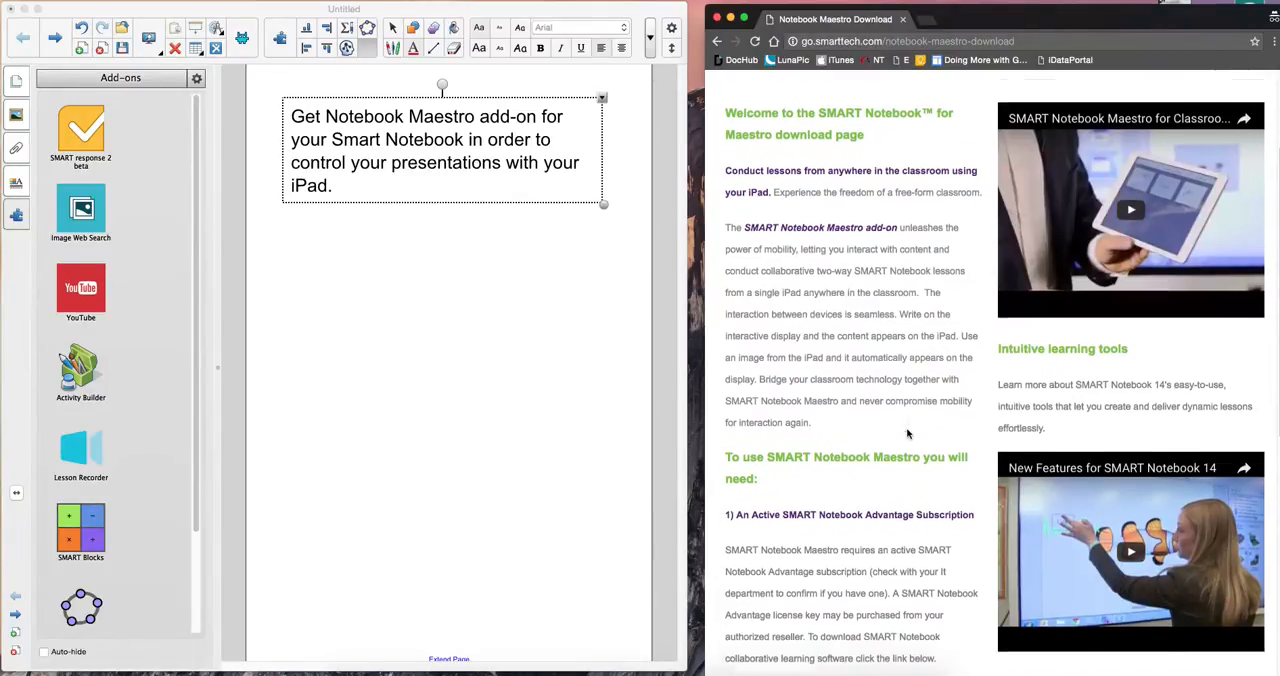
scroll(down, 3)
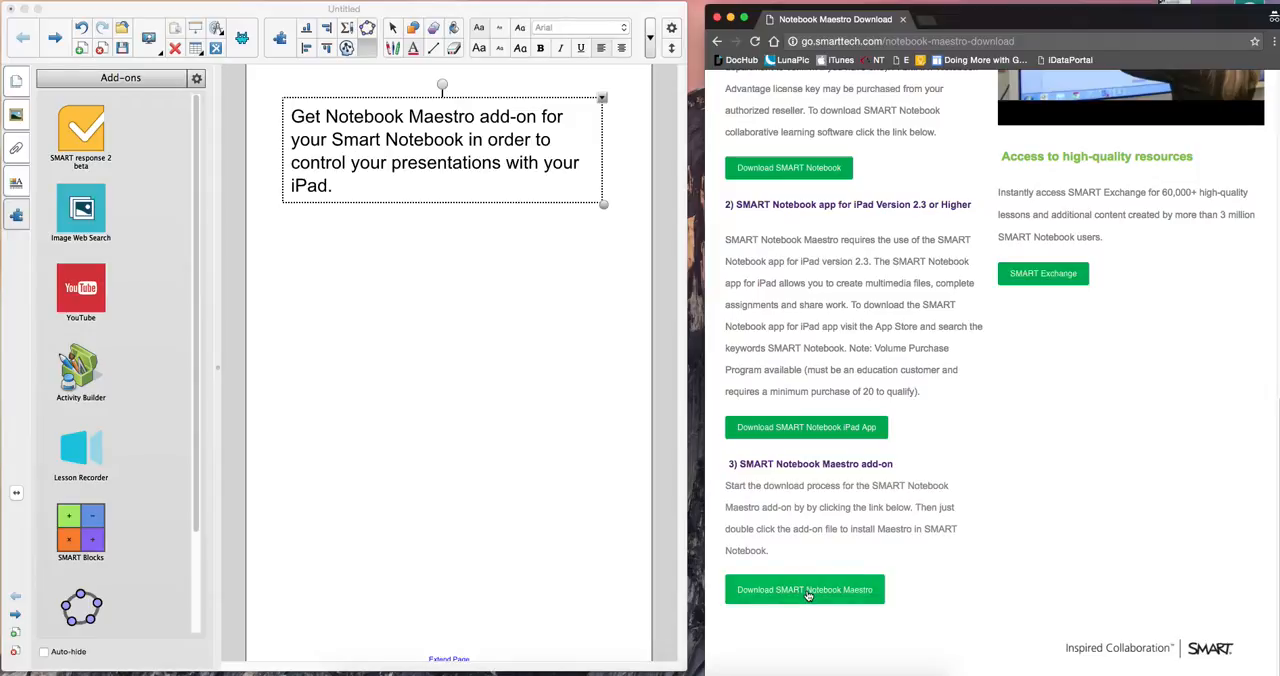
click(804, 588)
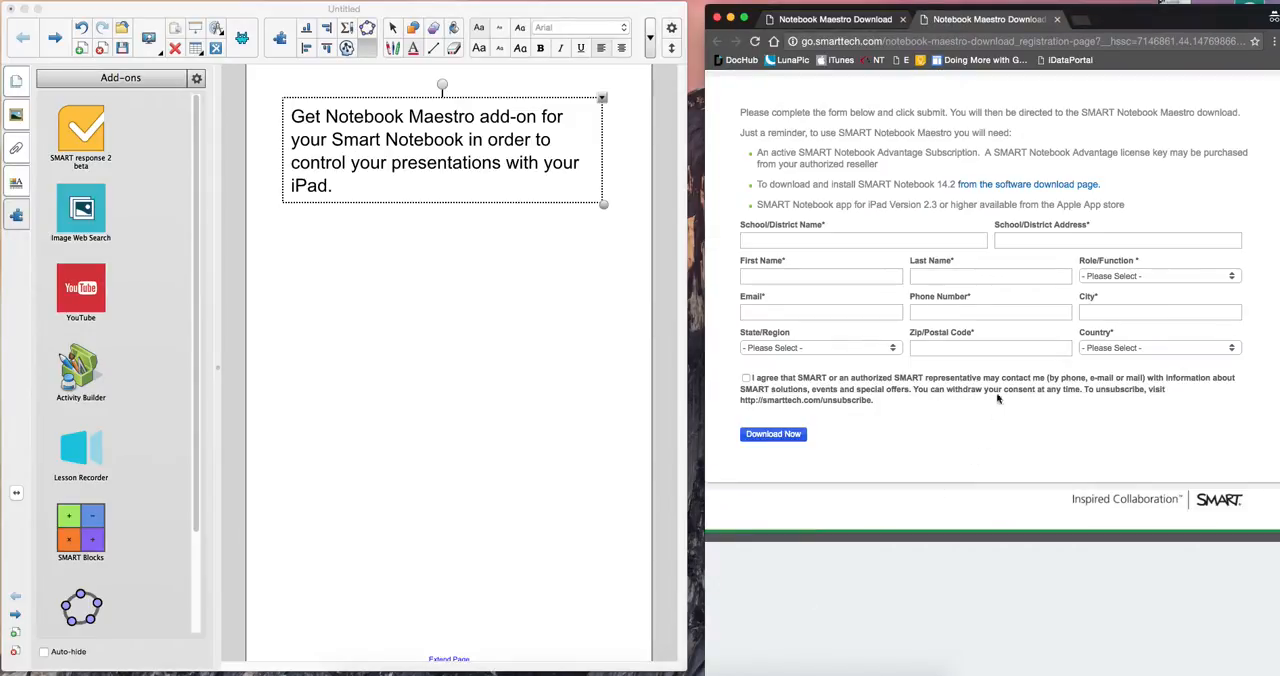
mouse_move(1144, 400)
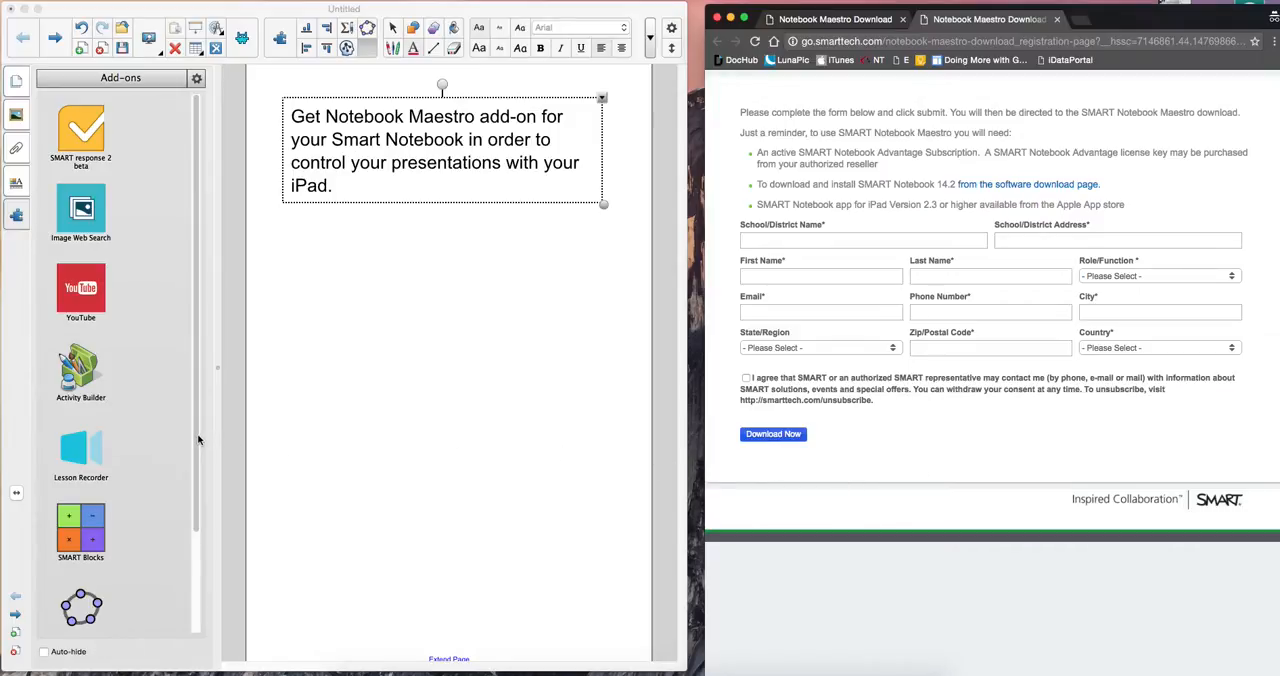
mouse_move(92, 596)
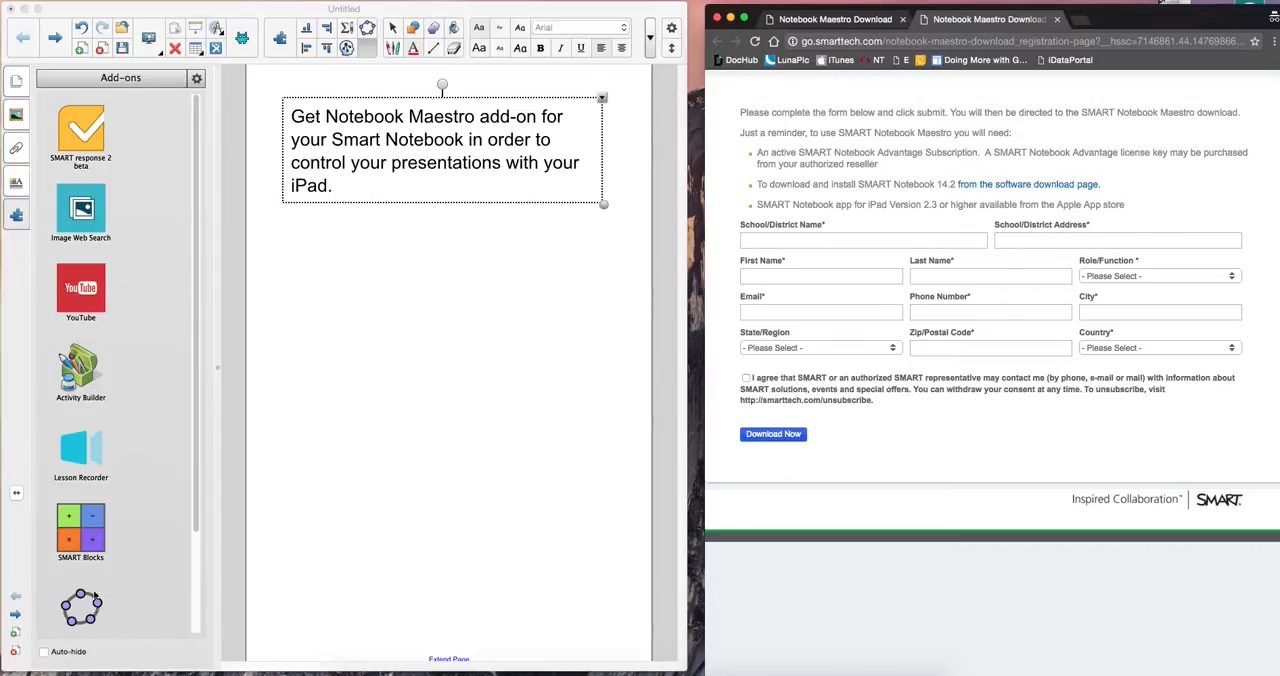
mouse_move(28, 256)
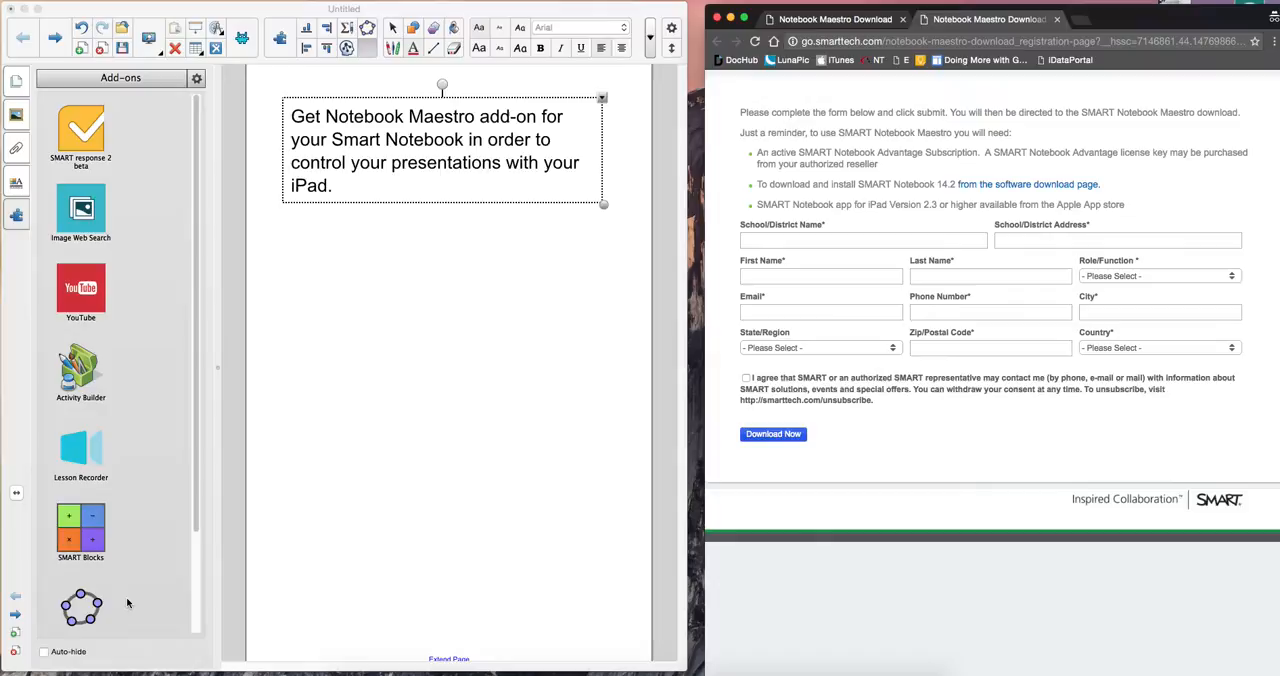
mouse_move(408, 580)
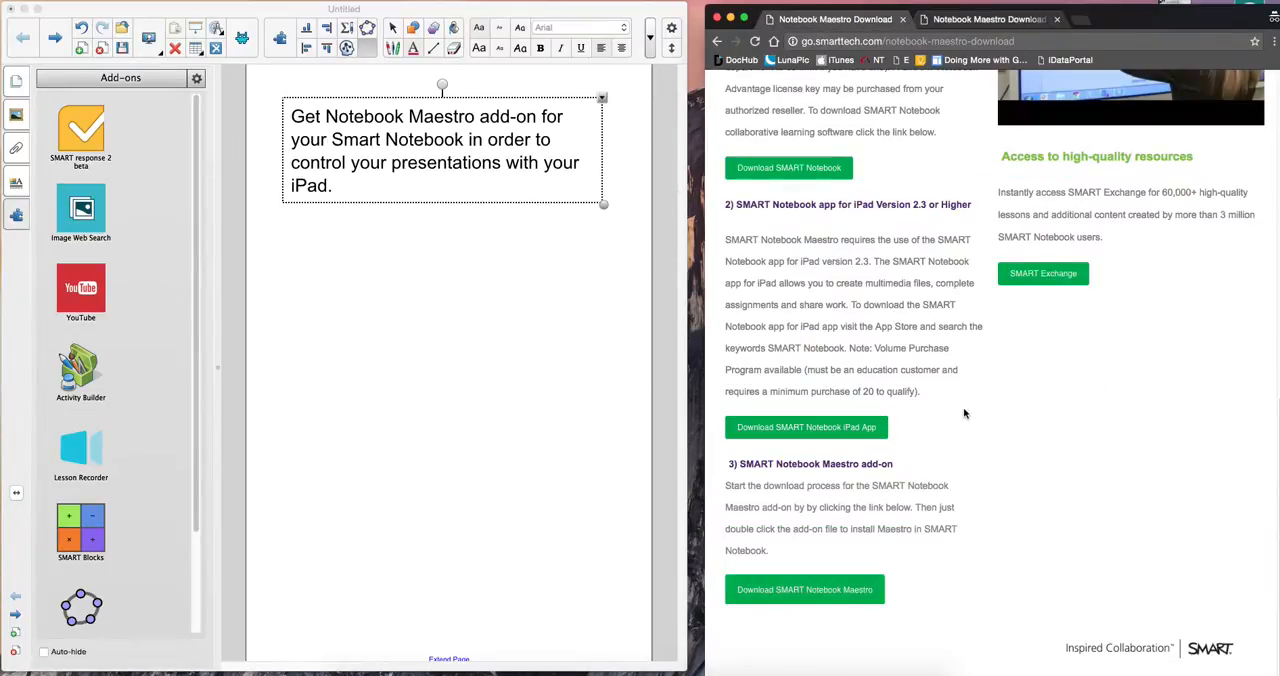
Return to the Notebook Maestro Download page's overview and requirements sections.
scroll(up, 3)
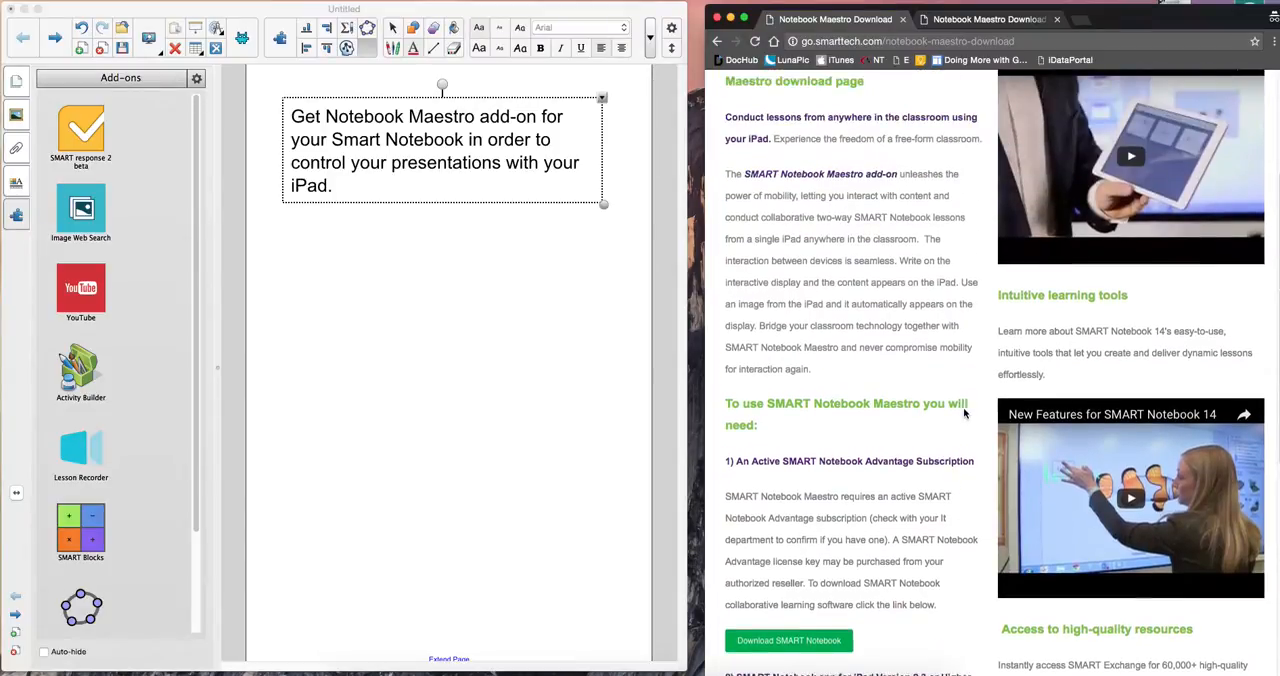